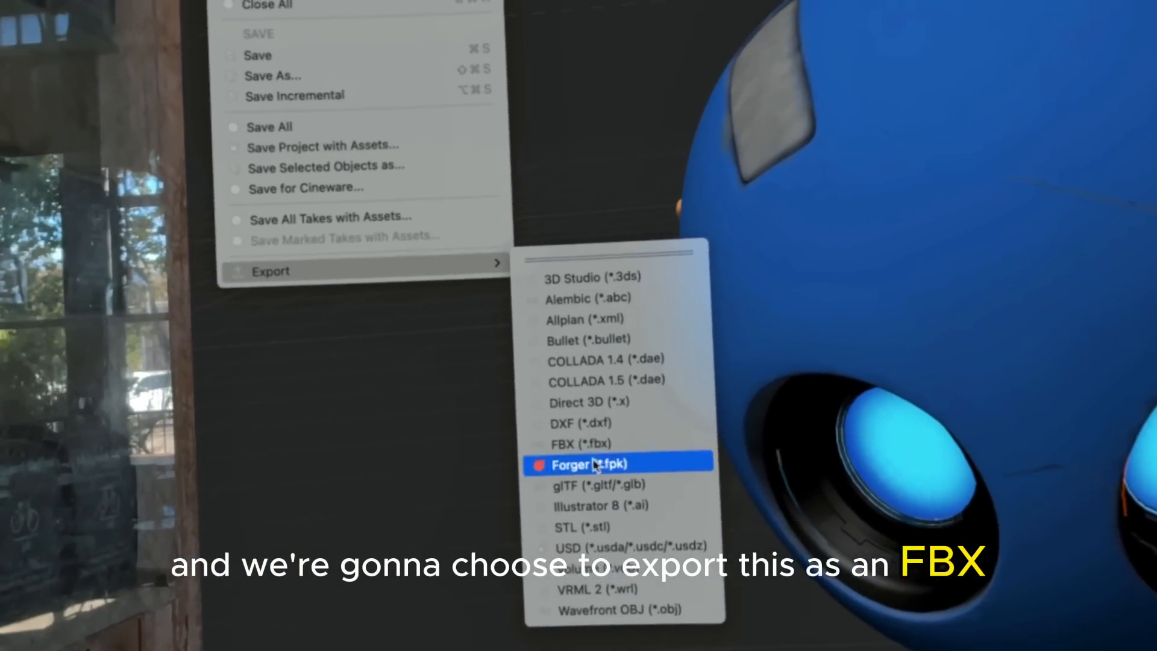
- Choose FBX (*.fbx) as the export format and review the FBX export settings
click(567, 444)
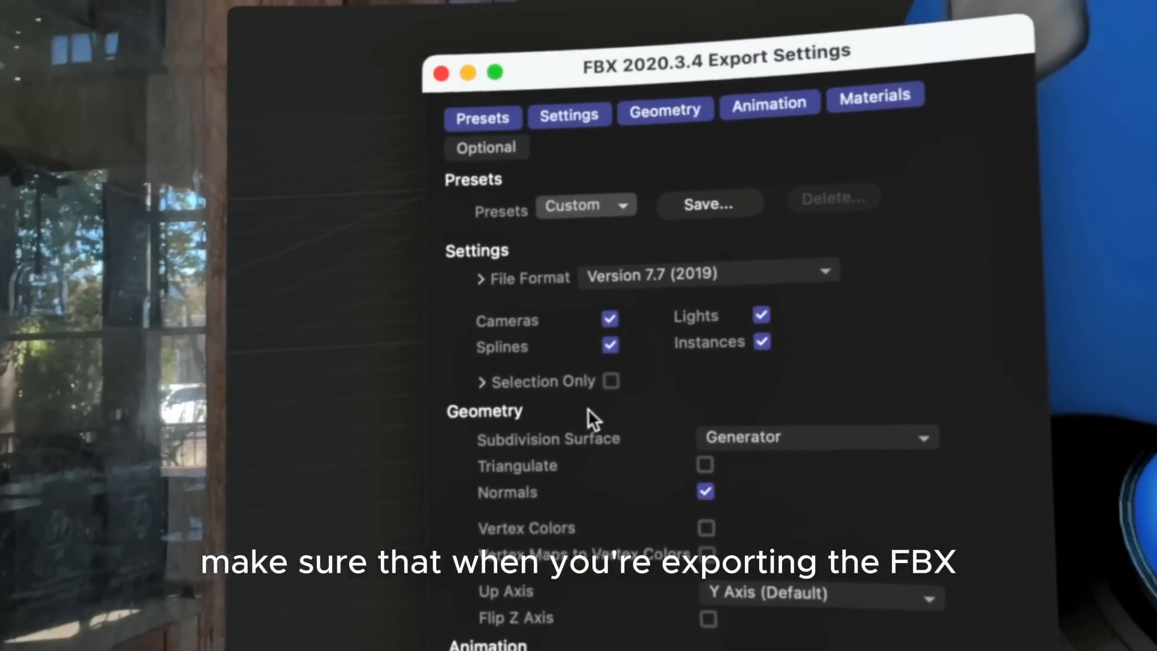
scroll(down, 3)
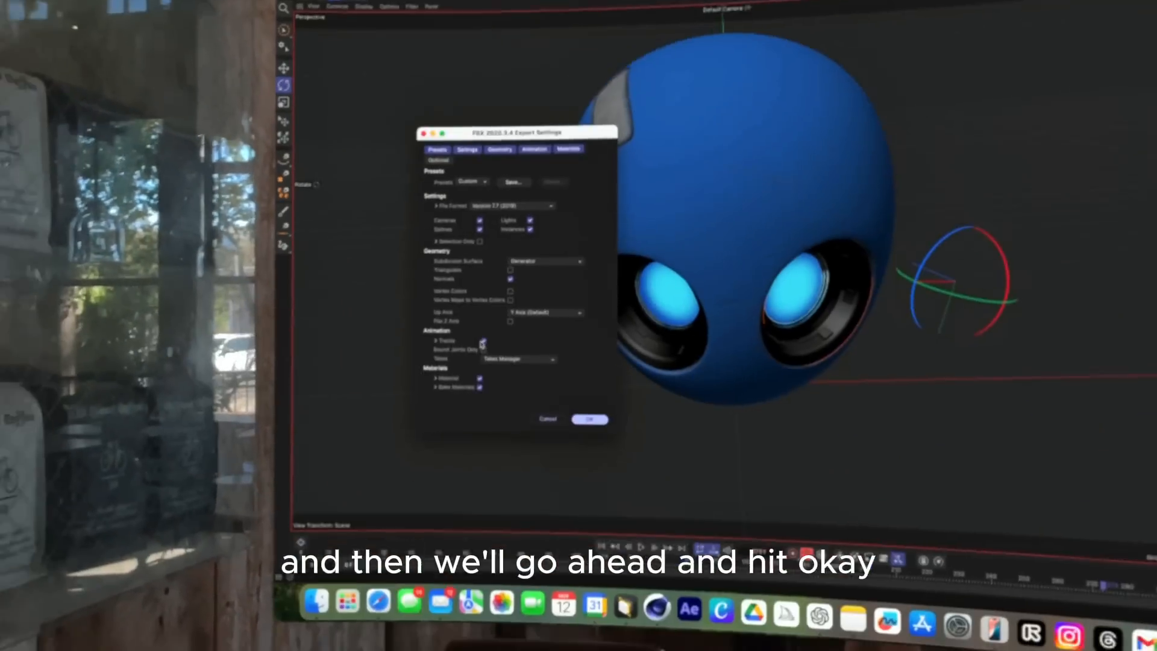
click(589, 419)
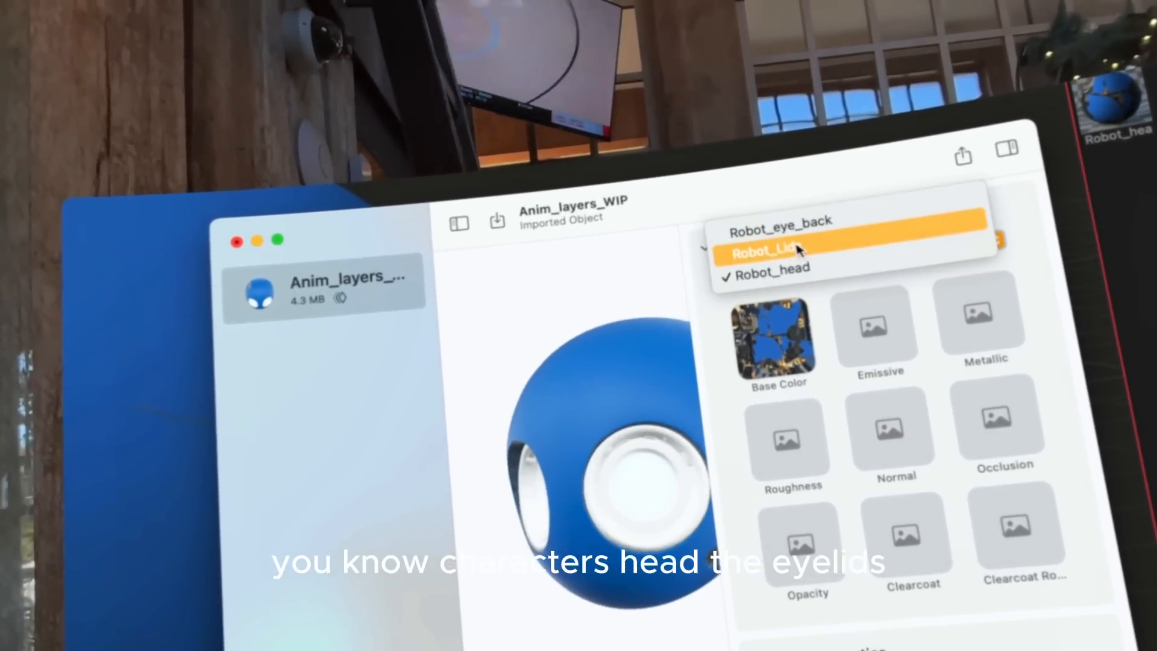
- Select the Robot_Lids material to view its texture maps
click(778, 223)
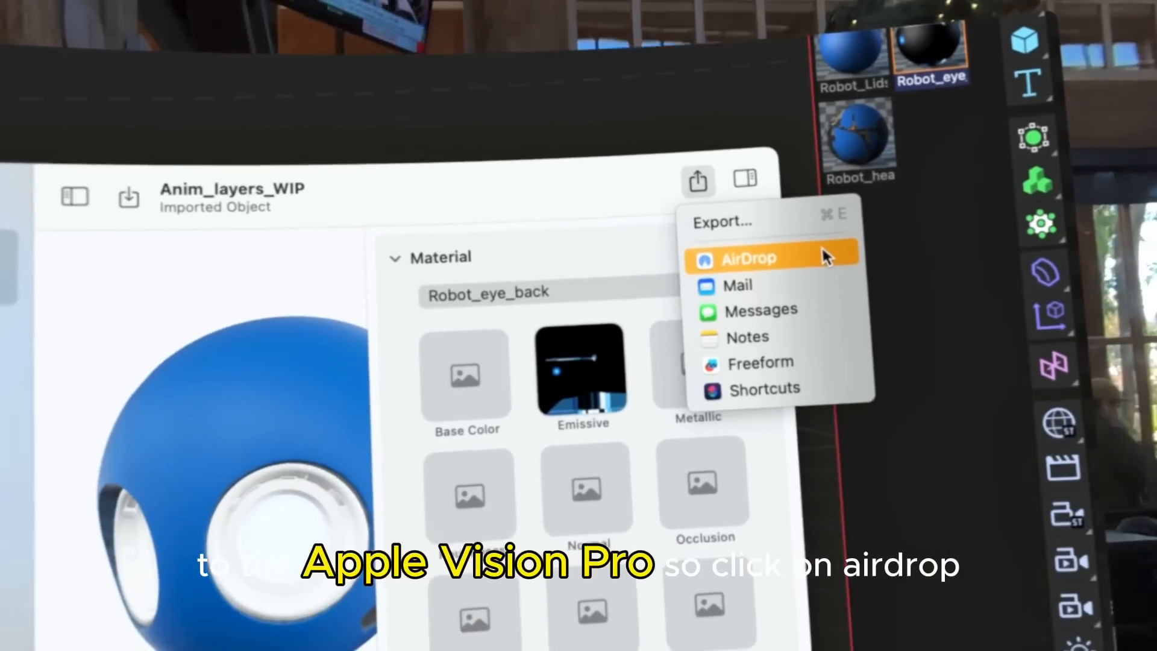
- Share the converted robot head model via AirDrop
click(747, 257)
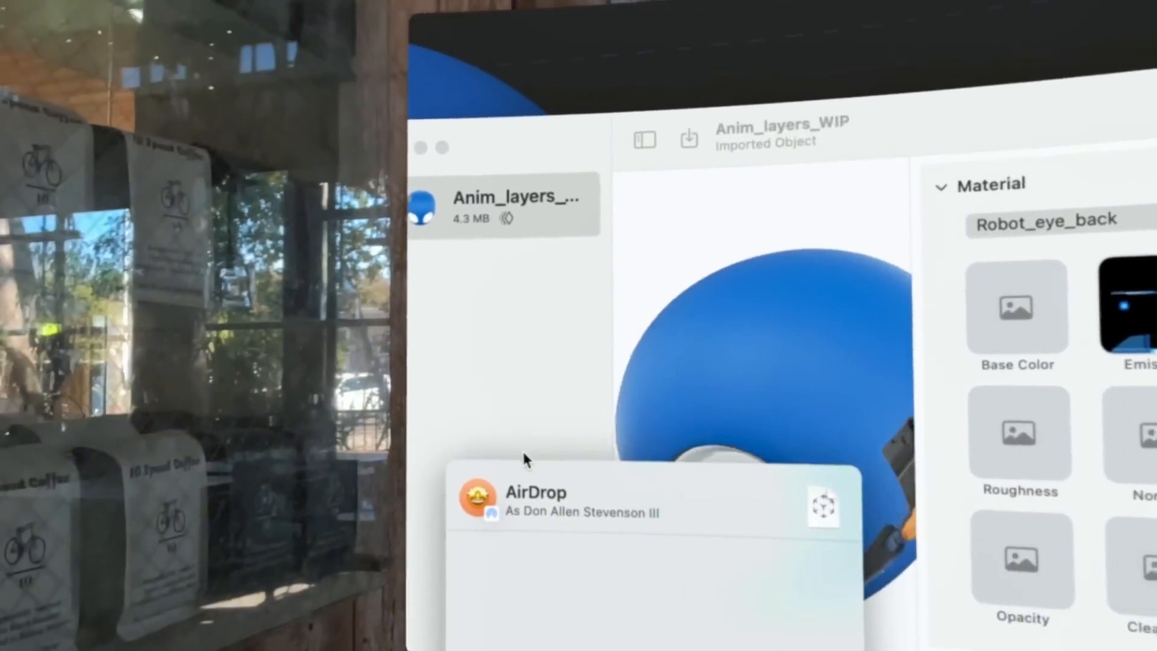